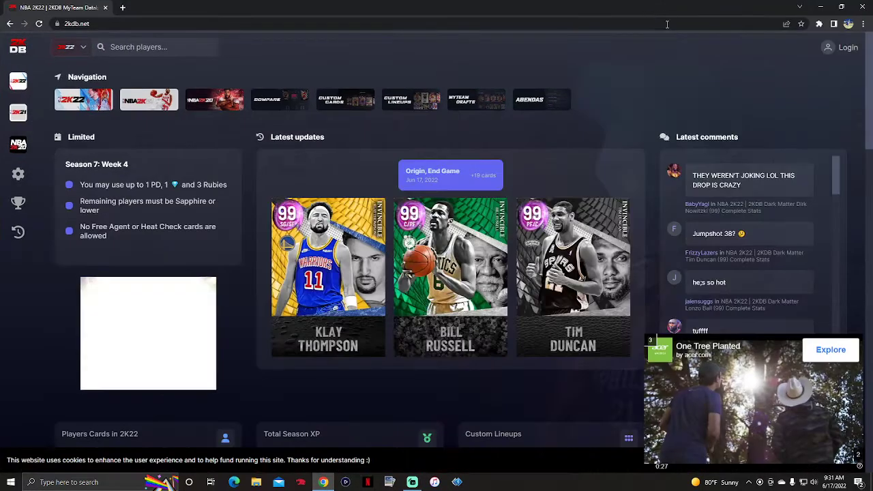
Step: Navigate via the 2K22 menu to Updates and browse the 06-17-2022 MyTEAM player cards
{"action": "left_click", "coordinate": [71, 46]}
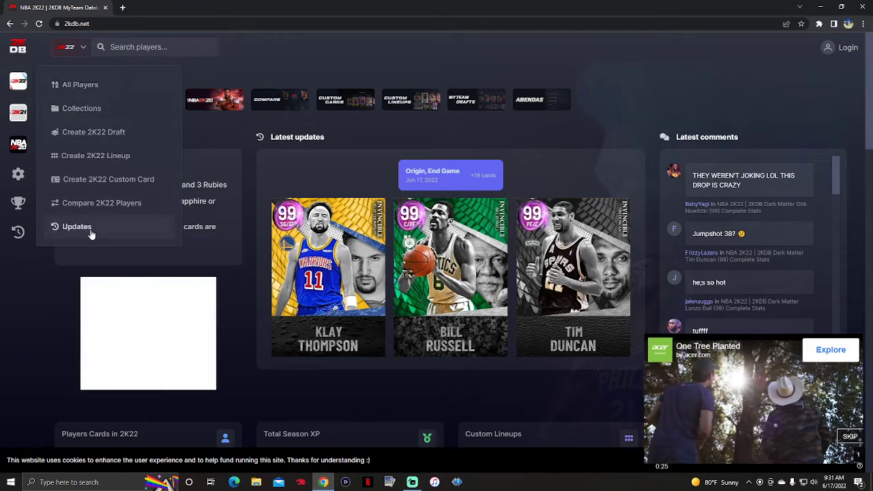
{"action": "left_click", "coordinate": [76, 226]}
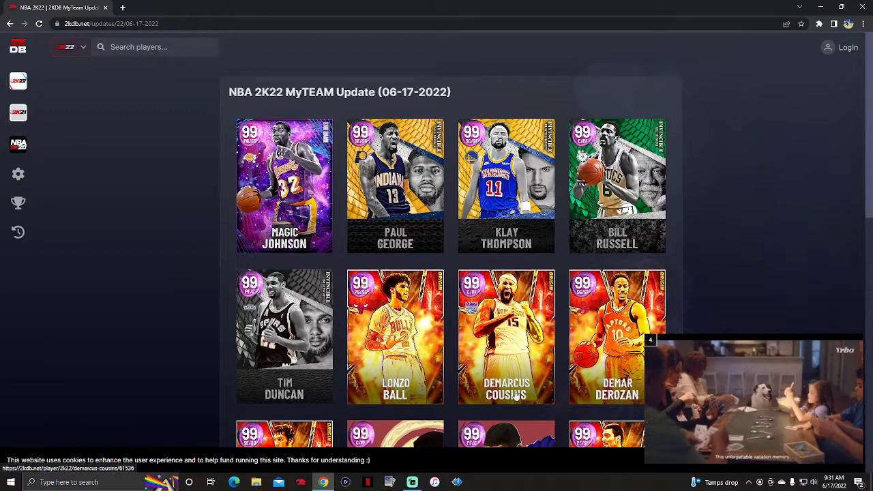
{"action": "scroll", "scroll_direction": "down", "scroll_amount": 3}
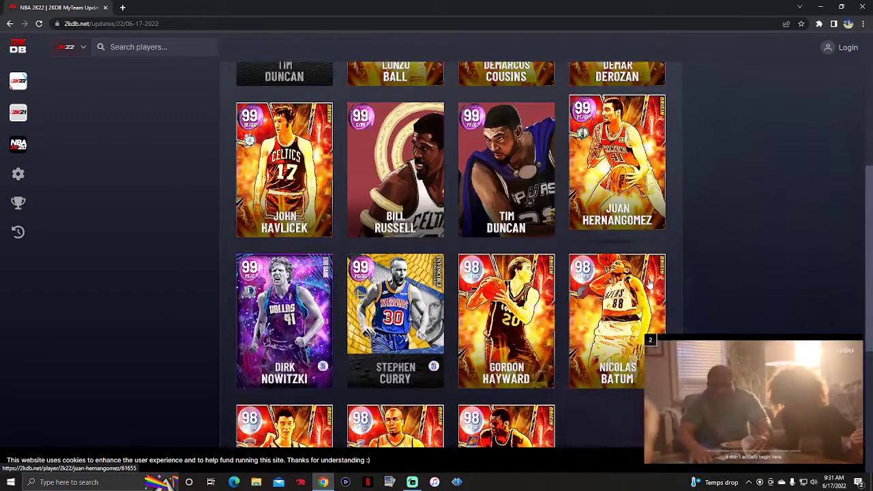
{"action": "scroll", "scroll_direction": "down", "scroll_amount": 3}
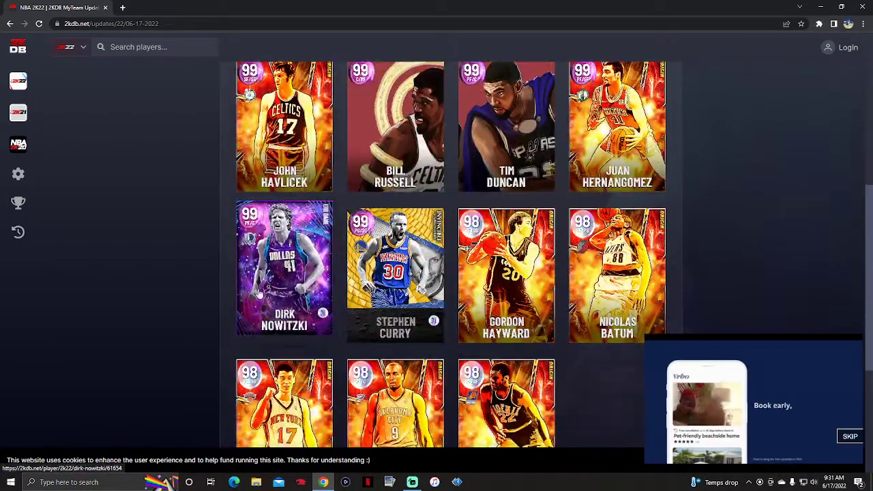
{"action": "left_click", "coordinate": [284, 267]}
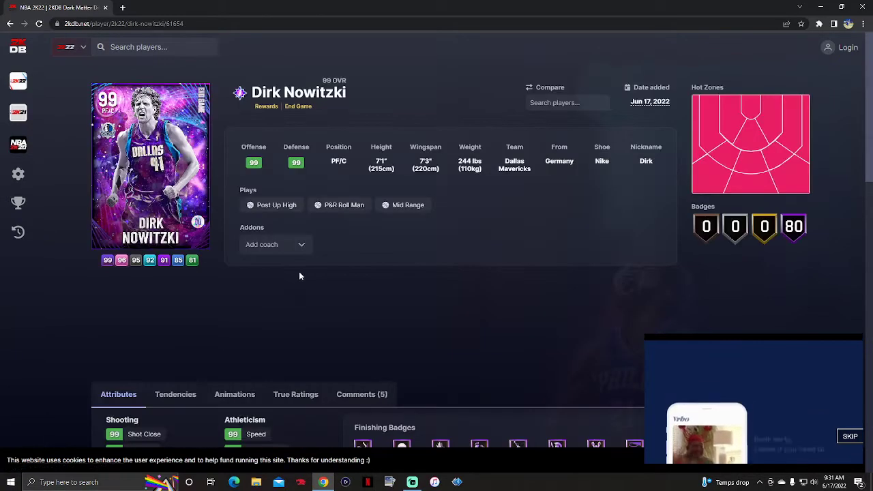
{"action": "scroll", "scroll_direction": "down", "scroll_amount": 3}
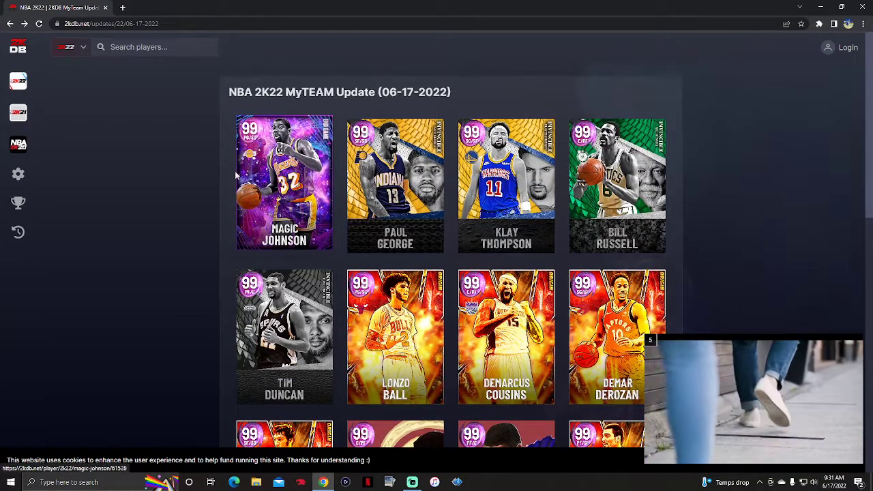
{"action": "scroll", "scroll_direction": "down", "scroll_amount": 3}
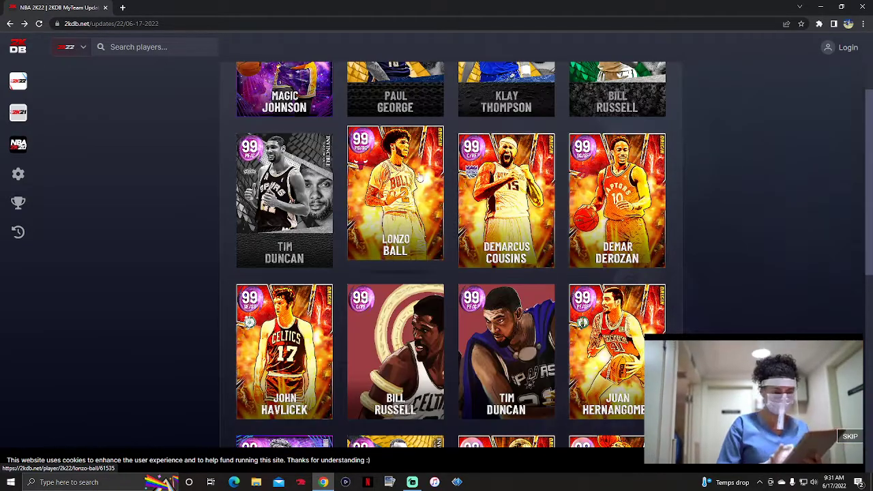
{"action": "scroll", "scroll_direction": "down", "scroll_amount": 3}
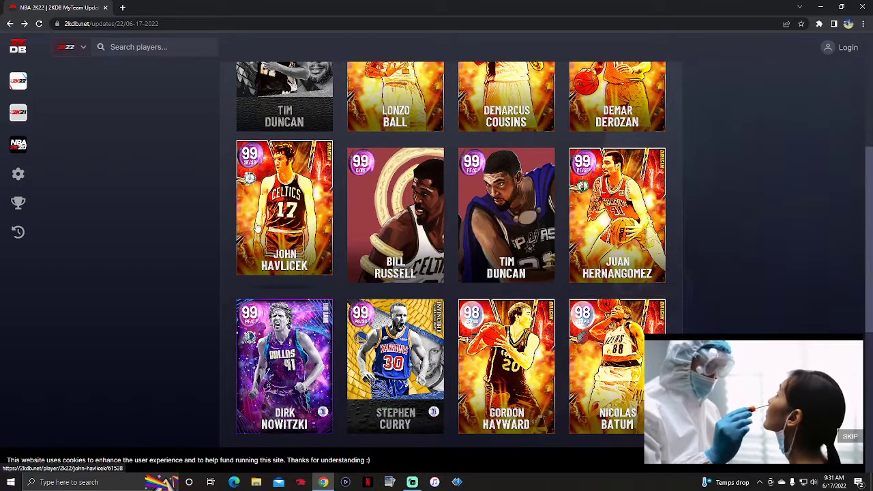
{"action": "scroll", "scroll_direction": "down", "scroll_amount": 3}
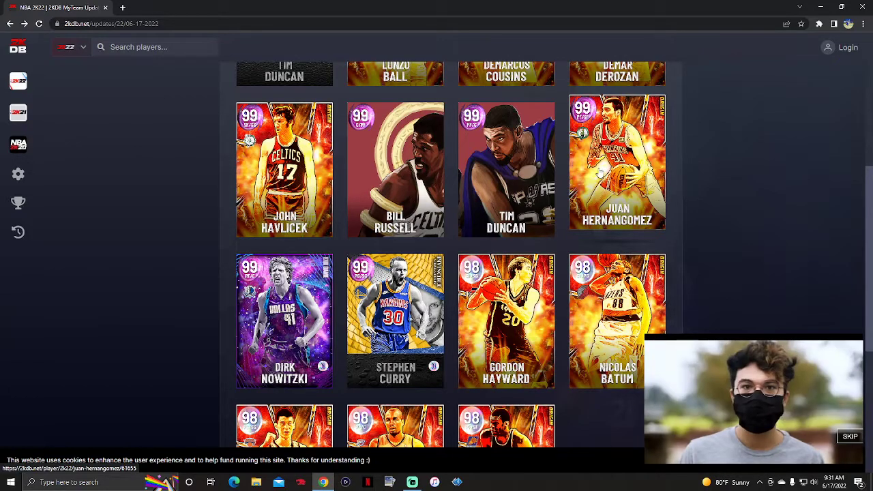
{"action": "left_click", "coordinate": [617, 163]}
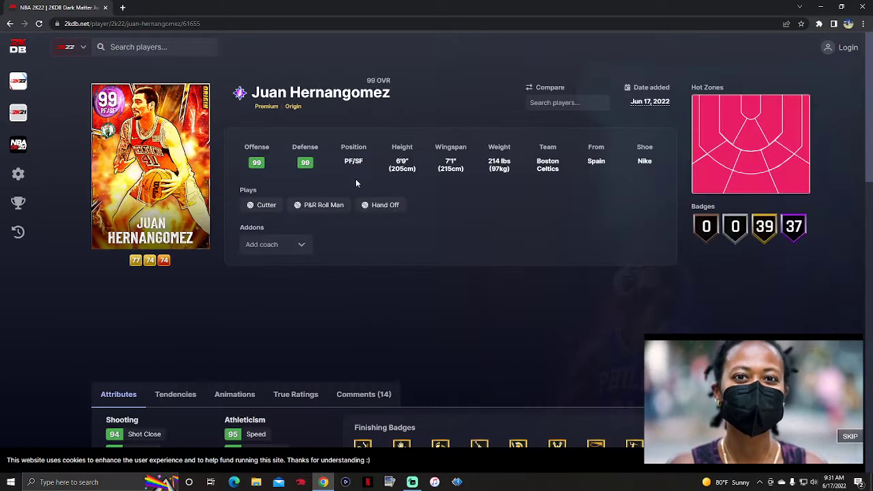
{"action": "scroll", "scroll_direction": "down", "scroll_amount": 3}
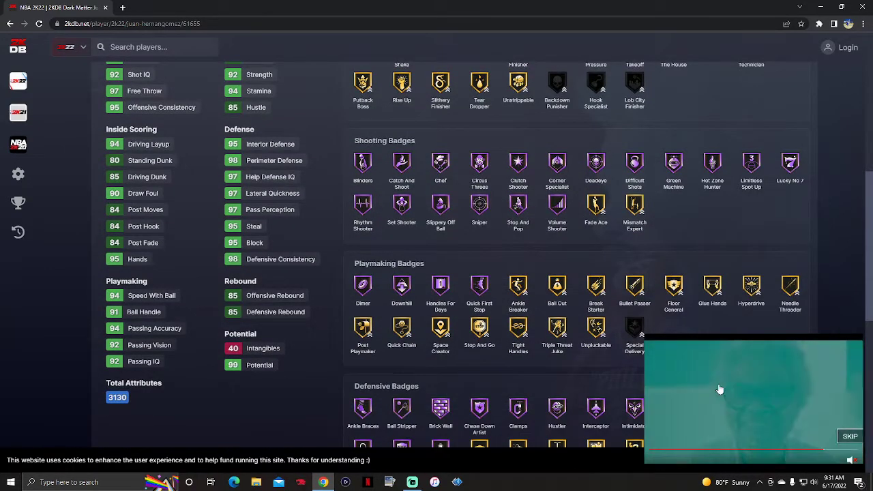
{"action": "mouse_move", "coordinate": [538, 254]}
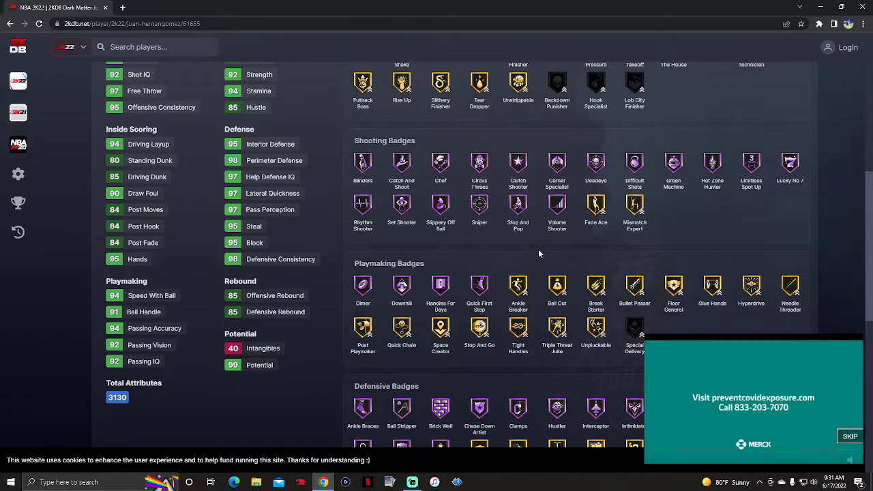
{"action": "scroll", "scroll_direction": "down", "scroll_amount": 3}
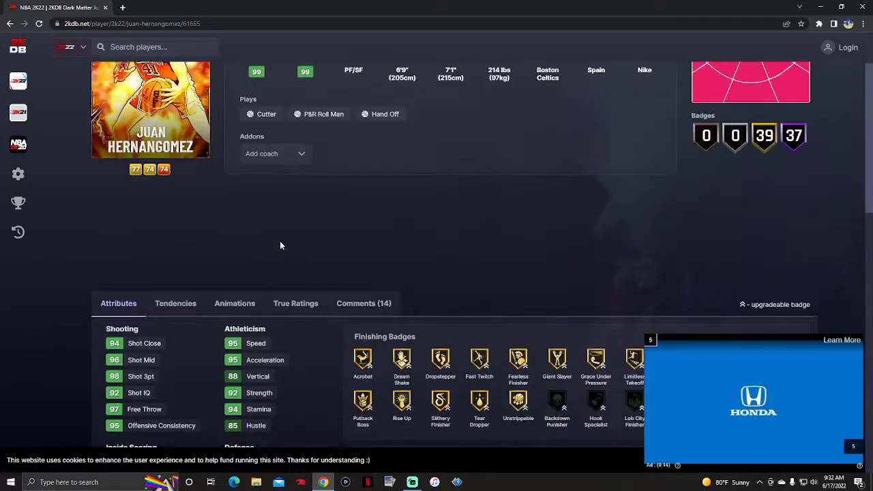
{"action": "left_click", "coordinate": [235, 303]}
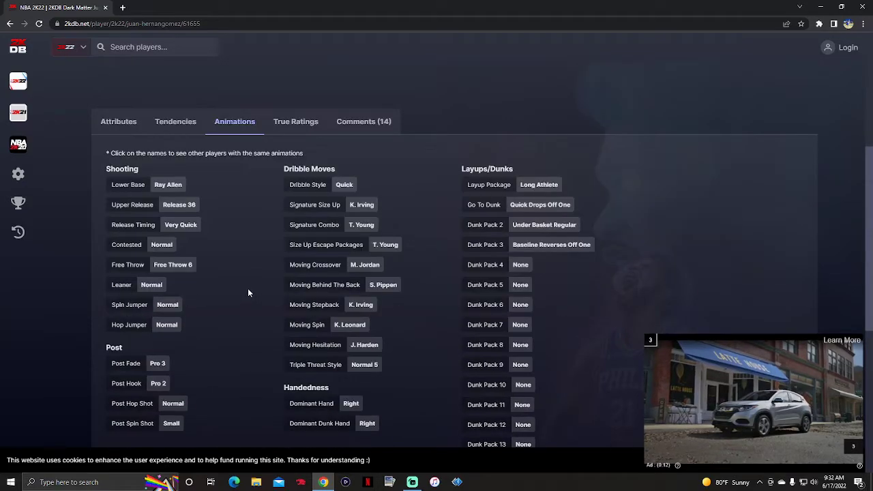
{"action": "left_click", "coordinate": [117, 122]}
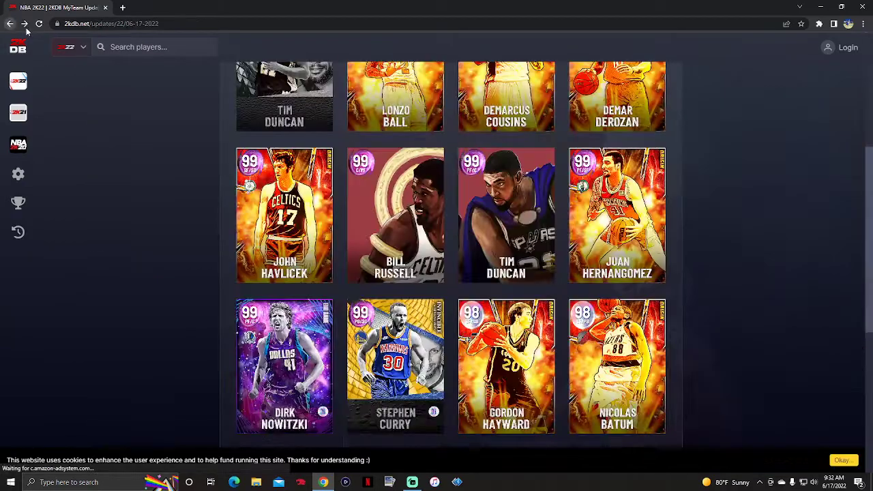
{"action": "scroll", "scroll_direction": "down", "scroll_amount": 3}
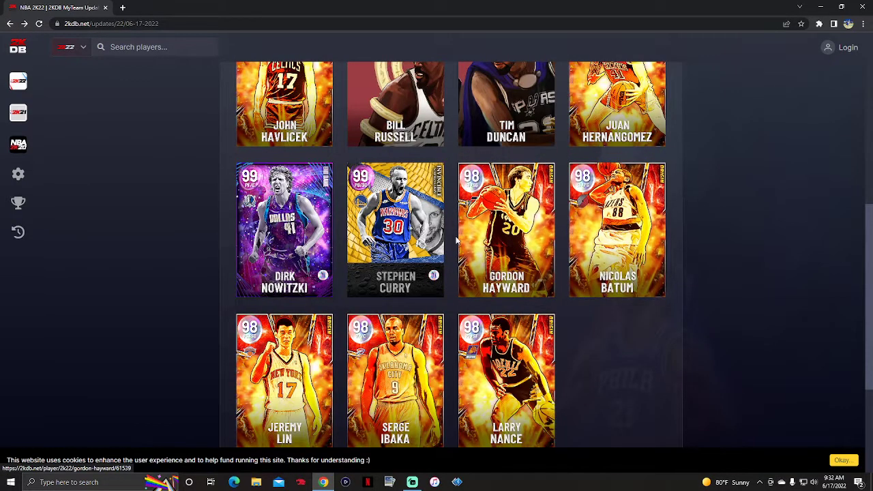
Step: Review Stephen Curry's 99 OVR card details from the update list
{"action": "left_click", "coordinate": [394, 230]}
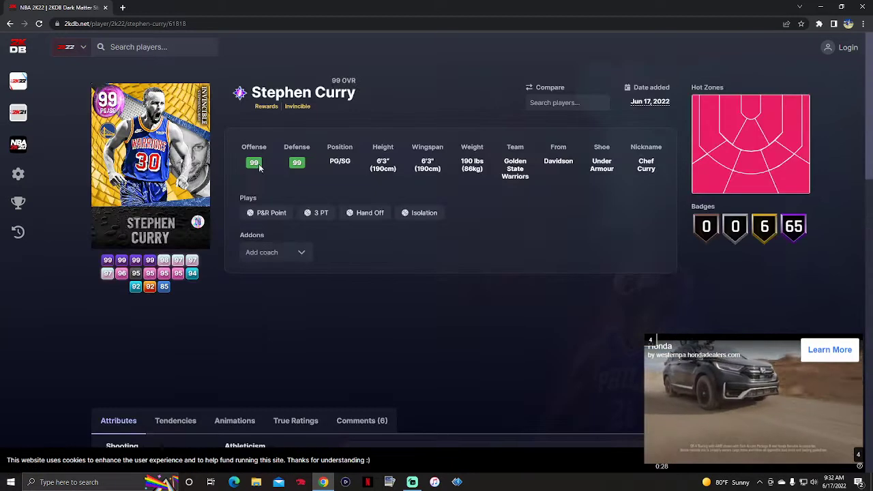
{"action": "mouse_move", "coordinate": [331, 283]}
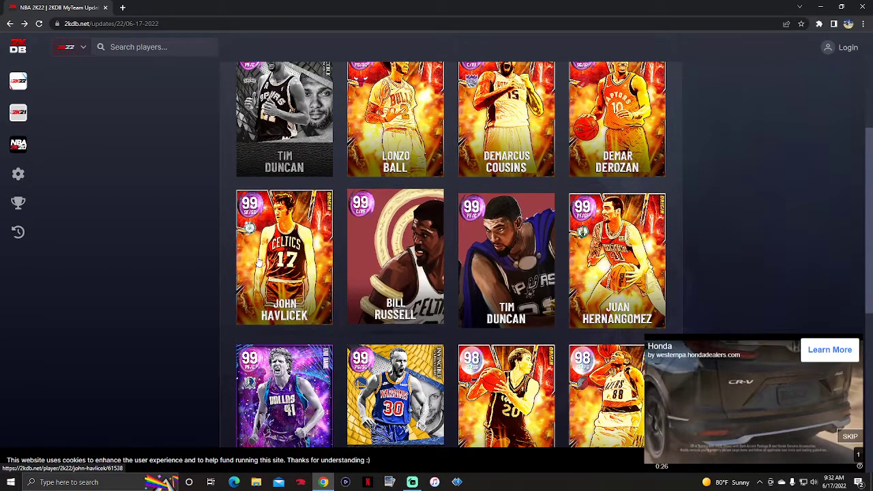
{"action": "left_click", "coordinate": [283, 257]}
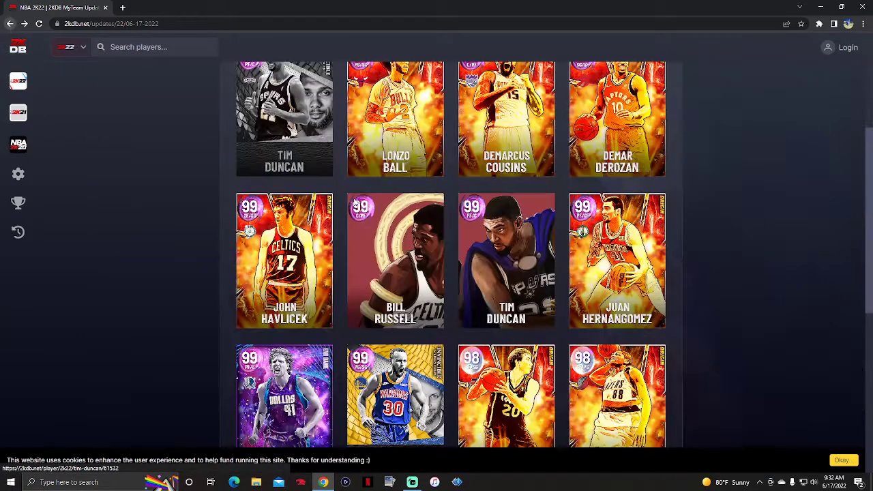
Step: Review DeMar DeRozan's attributes and badges, returning to the update's card list
{"action": "left_click", "coordinate": [616, 120]}
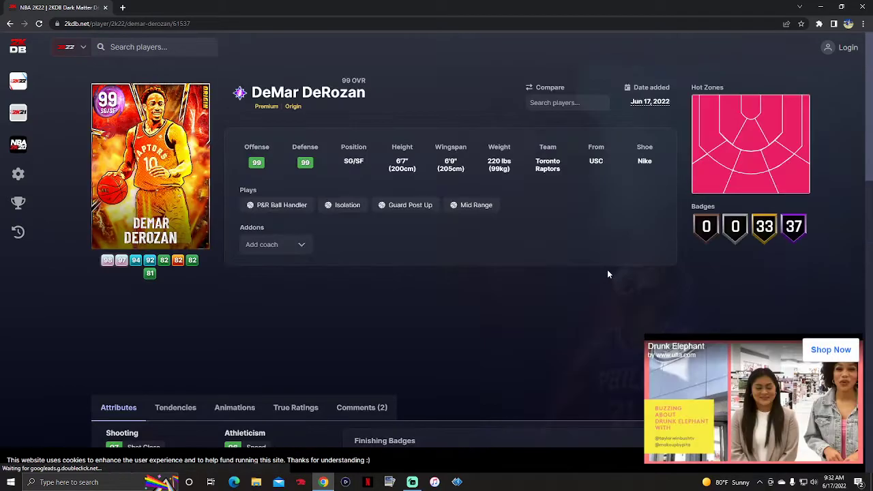
{"action": "scroll", "scroll_direction": "down", "scroll_amount": 3}
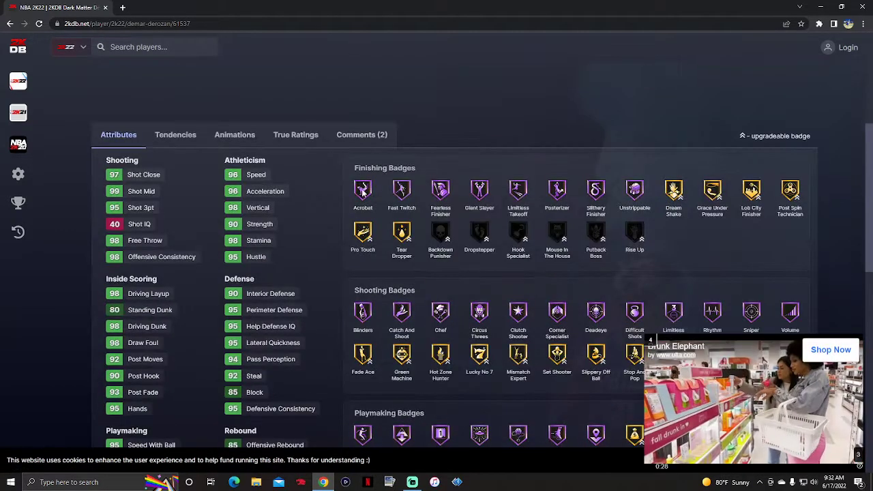
{"action": "left_click", "coordinate": [235, 135]}
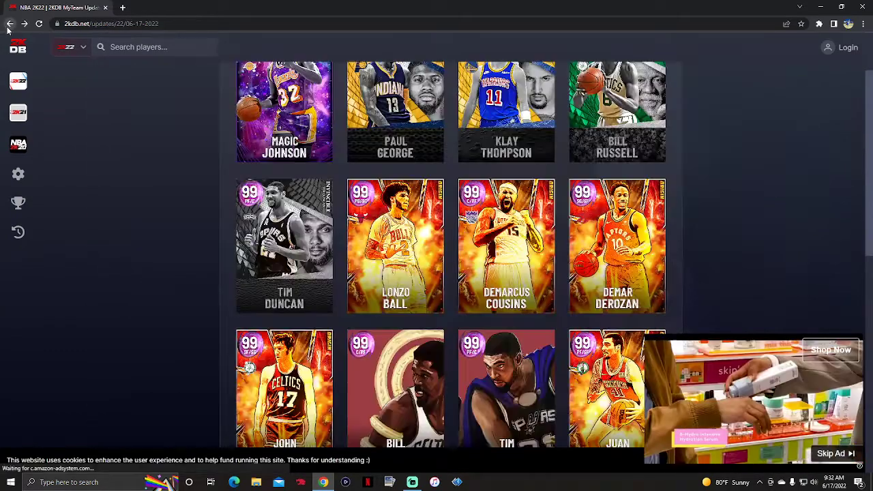
Step: Review DeMarcus Cousins' and Lonzo Ball's 99 OVR card pages, attributes and badges
{"action": "left_click", "coordinate": [506, 245]}
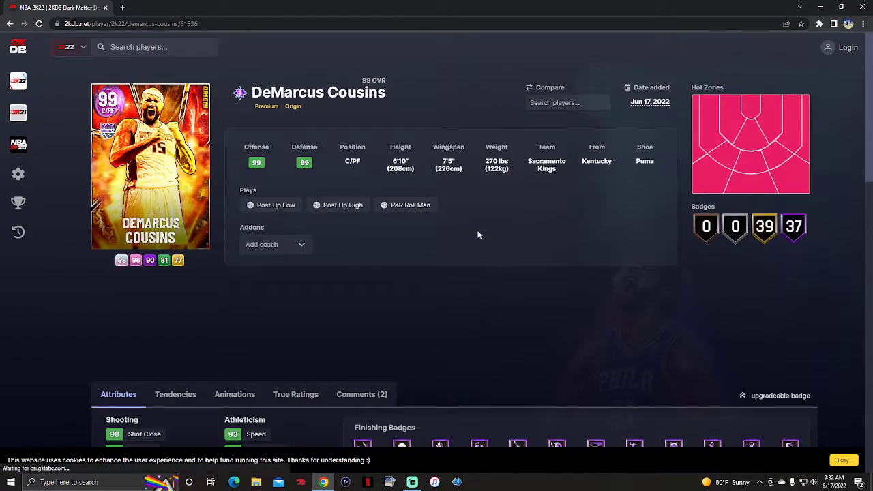
{"action": "scroll", "scroll_direction": "down", "scroll_amount": 3}
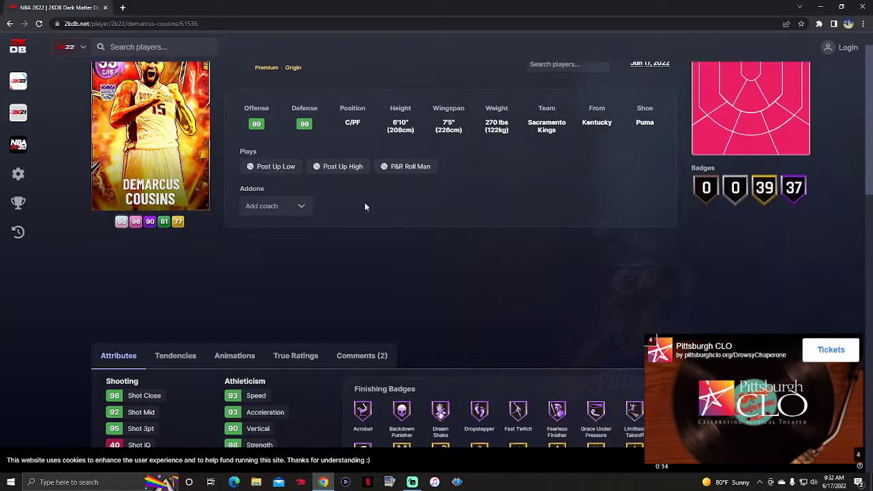
{"action": "scroll", "scroll_direction": "down", "scroll_amount": 3}
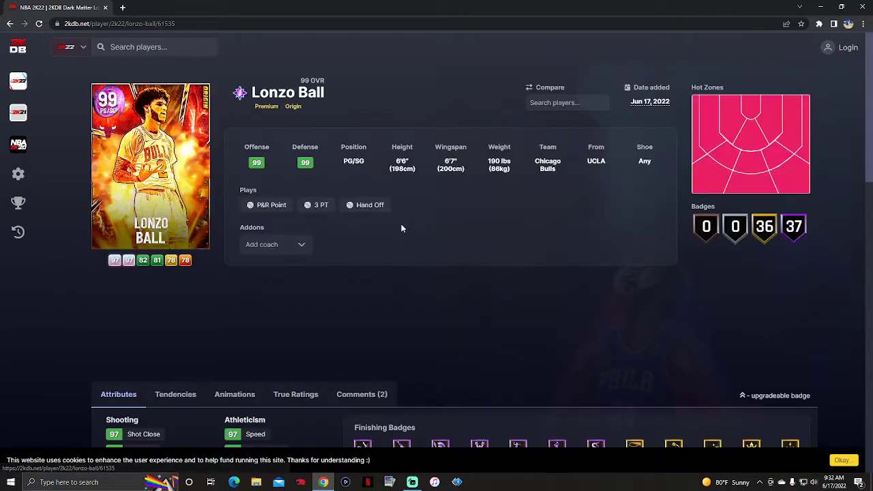
{"action": "mouse_move", "coordinate": [525, 217]}
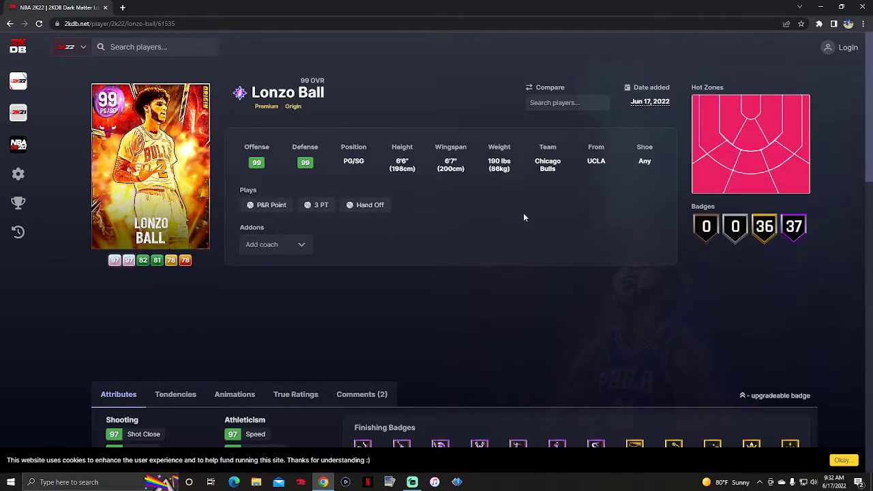
{"action": "scroll", "scroll_direction": "down", "scroll_amount": 3}
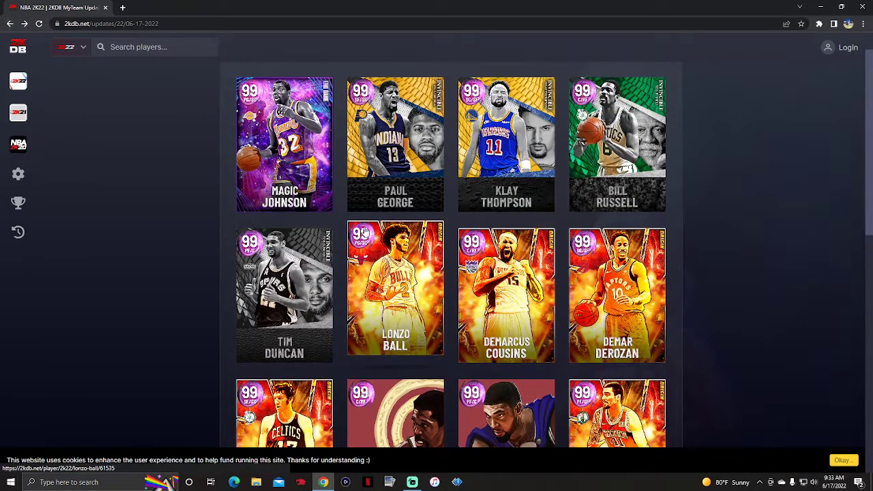
Step: Return to the top of the update list and view Paul George's 99 OVR card
{"action": "left_click", "coordinate": [284, 295]}
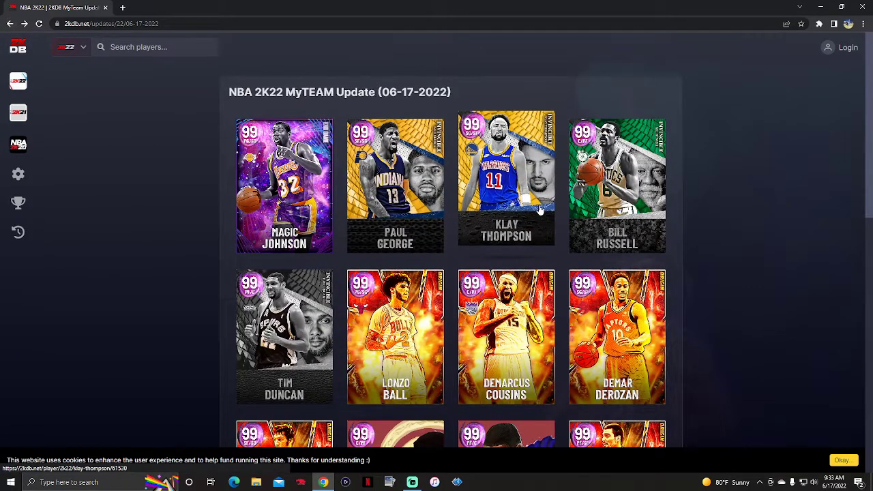
{"action": "left_click", "coordinate": [506, 179]}
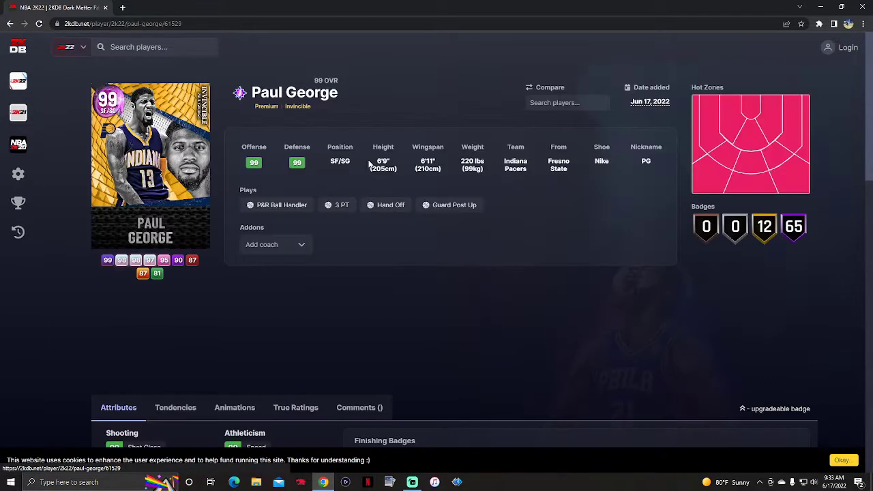
Step: Review Paul George's attributes and badges, then return to the update list
{"action": "scroll", "scroll_direction": "down", "scroll_amount": 3}
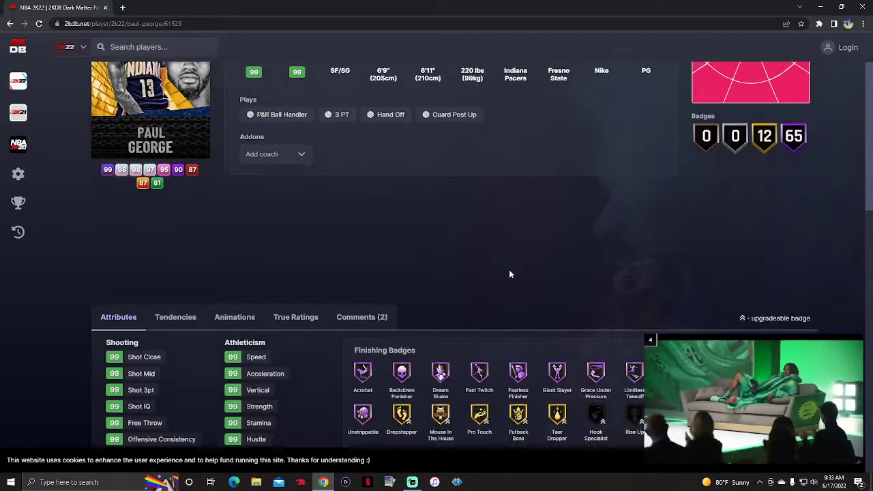
{"action": "scroll", "scroll_direction": "down", "scroll_amount": 3}
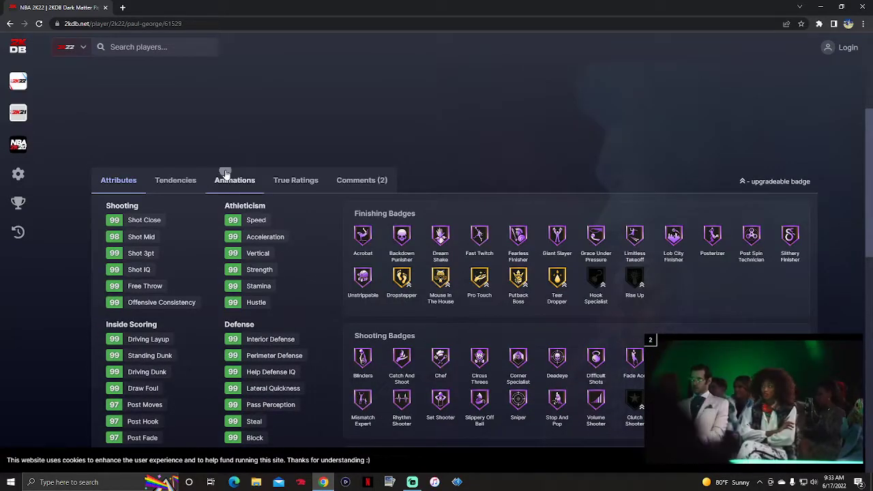
{"action": "left_click", "coordinate": [234, 180]}
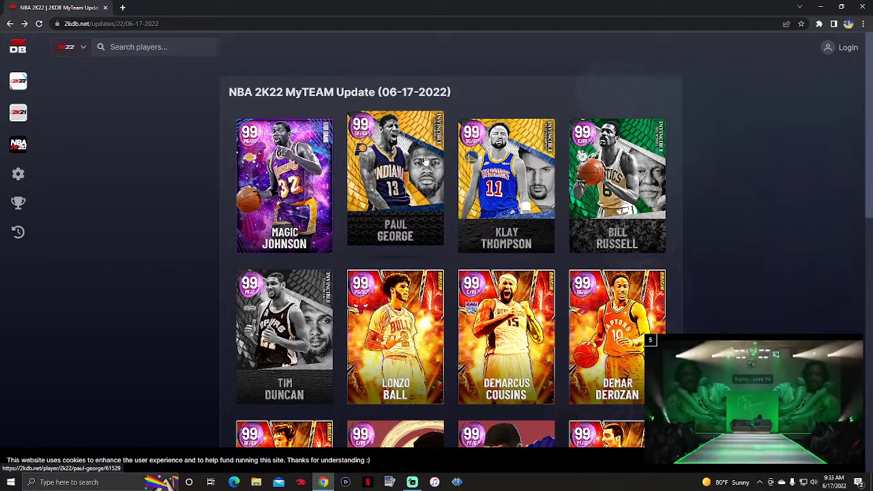
Step: Review Magic Johnson's 99 OVR card attributes and badges, finishing on the update list
{"action": "left_click", "coordinate": [283, 185]}
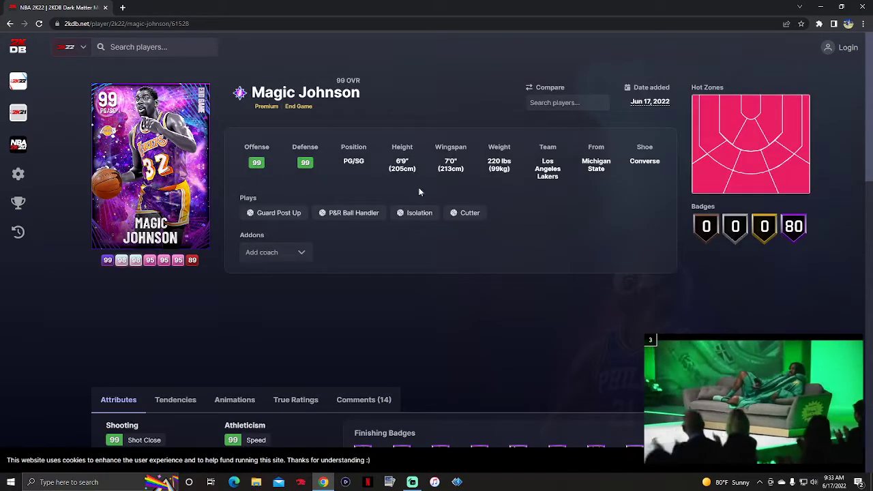
{"action": "scroll", "scroll_direction": "down", "scroll_amount": 3}
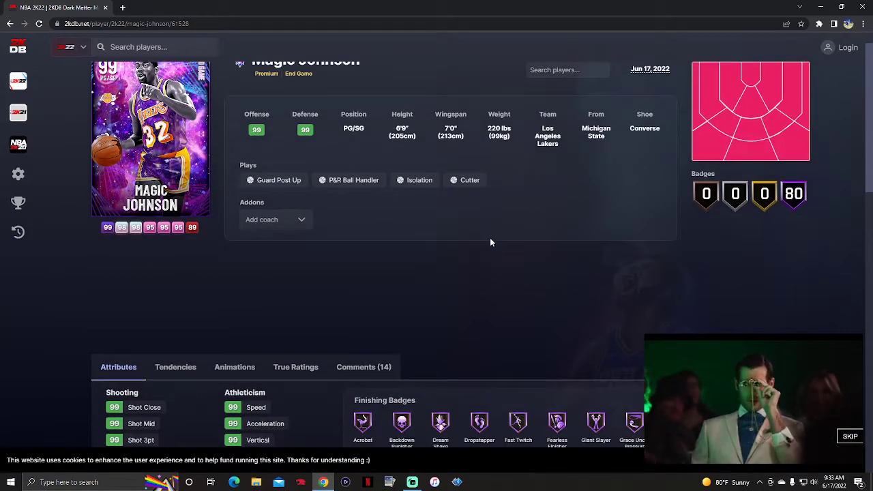
{"action": "scroll", "scroll_direction": "down", "scroll_amount": 3}
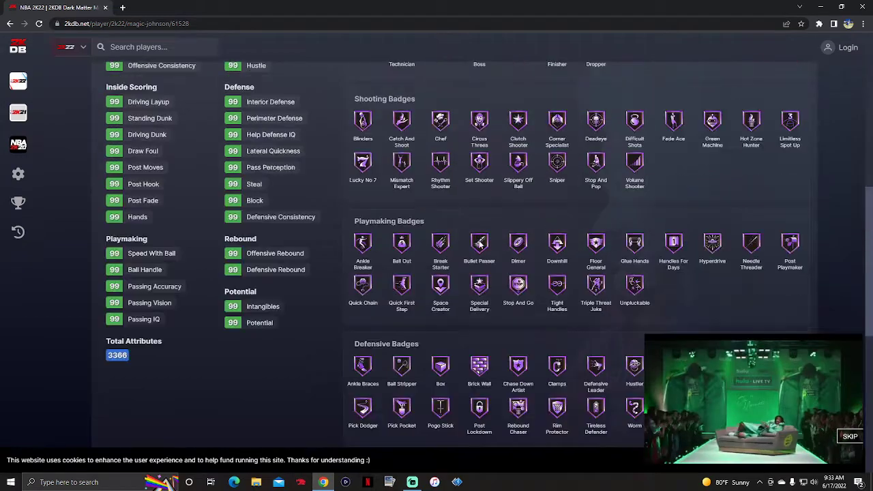
{"action": "left_click", "coordinate": [235, 172]}
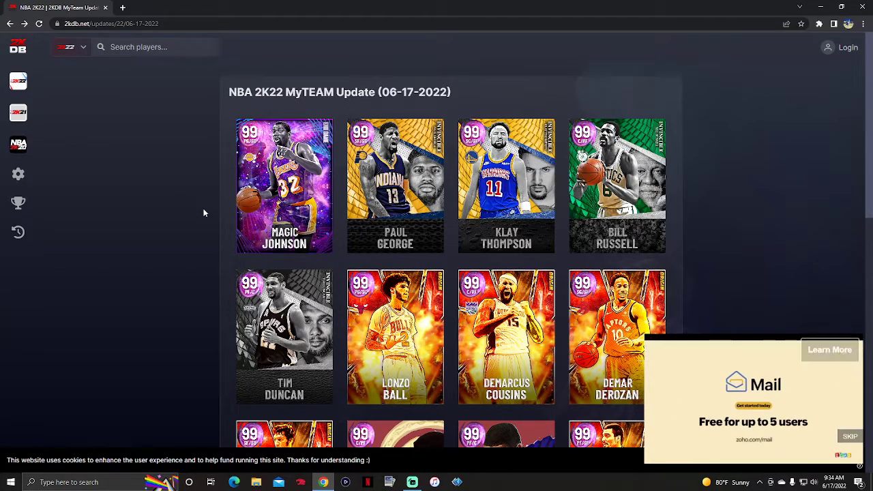
{"action": "left_click", "coordinate": [850, 436]}
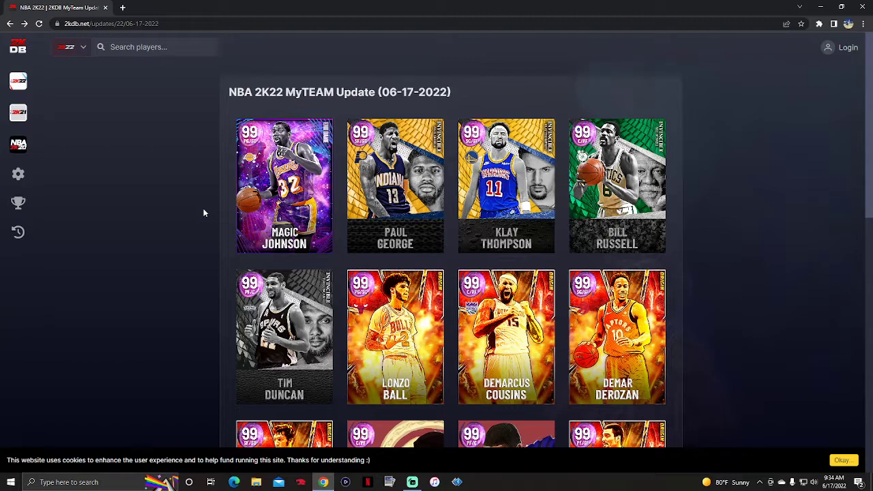